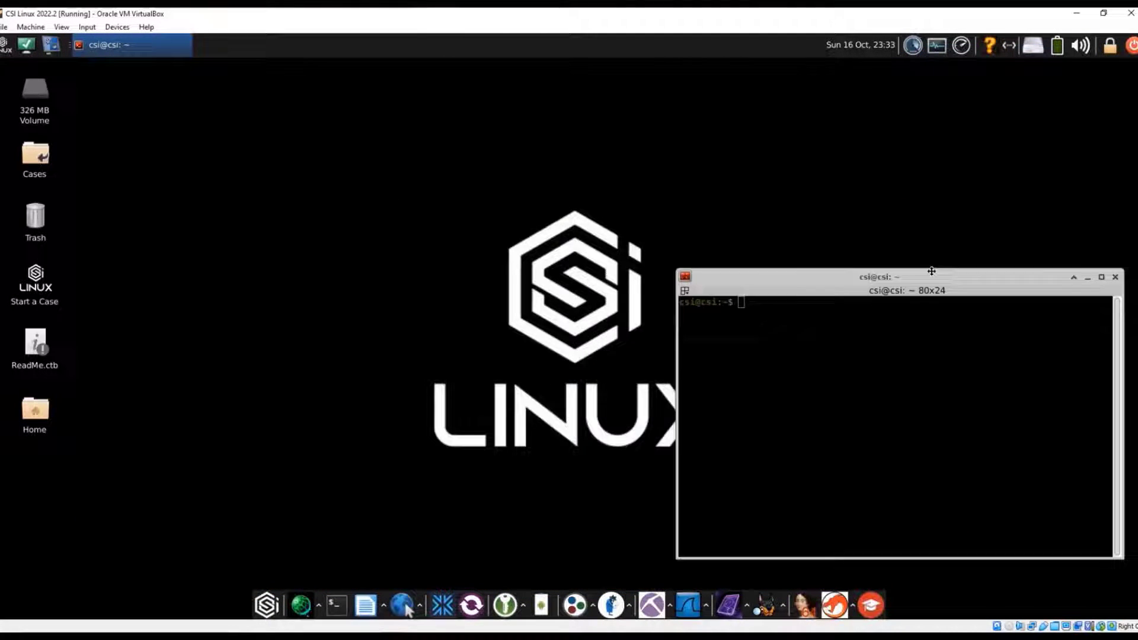
- Centre the terminal, move into /opt/dump1090, list it, and enter './dump1090 --interactive --net'
{"action": "left_click_drag", "start_coordinate": [931, 277], "coordinate": [660, 207]}
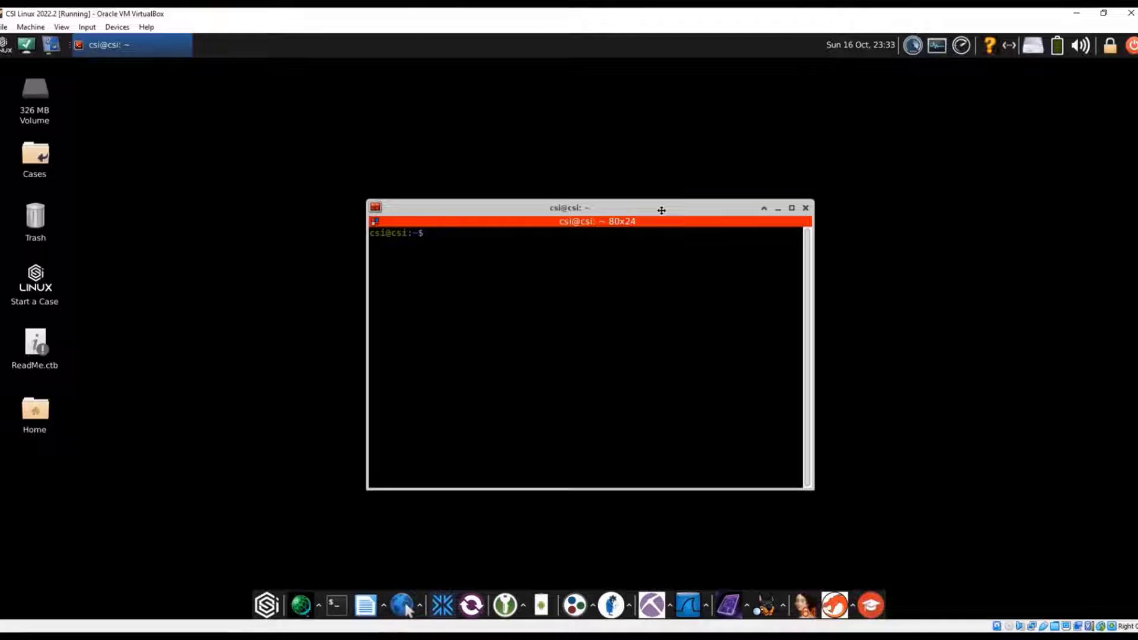
{"action": "type", "text": "cd /opt"}
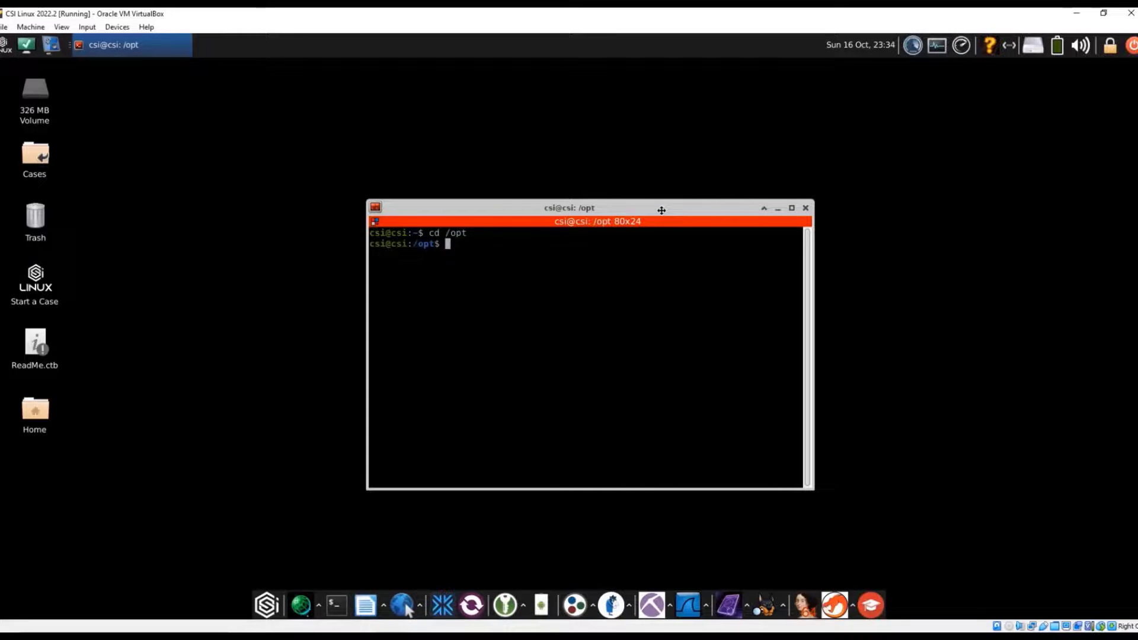
{"action": "type", "text": "cd dum"}
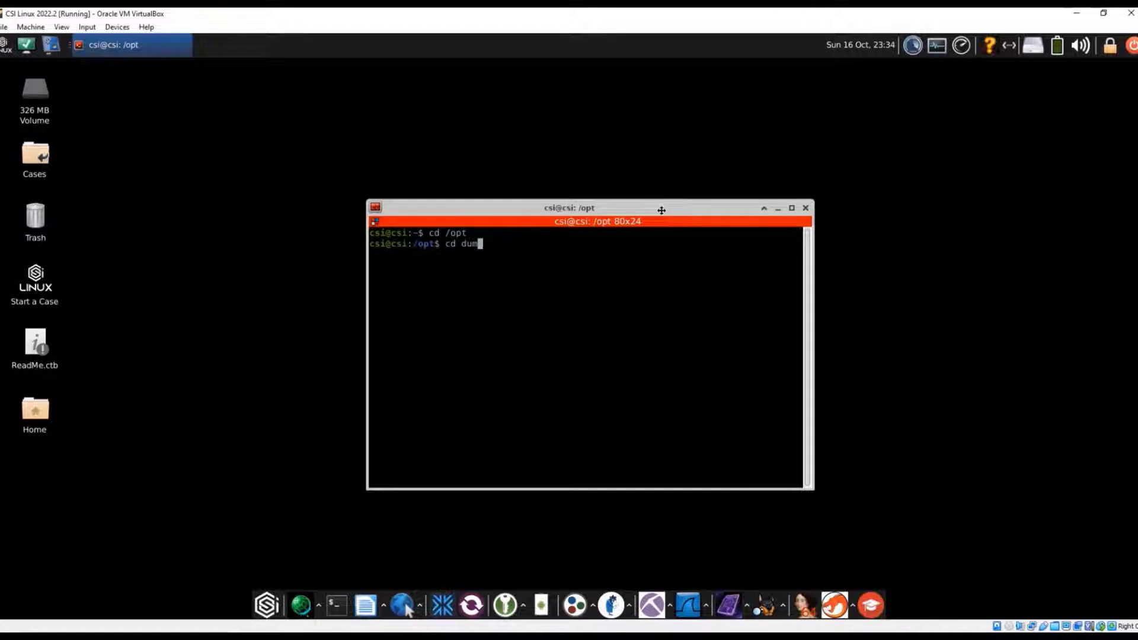
{"action": "type", "text": "1090/"}
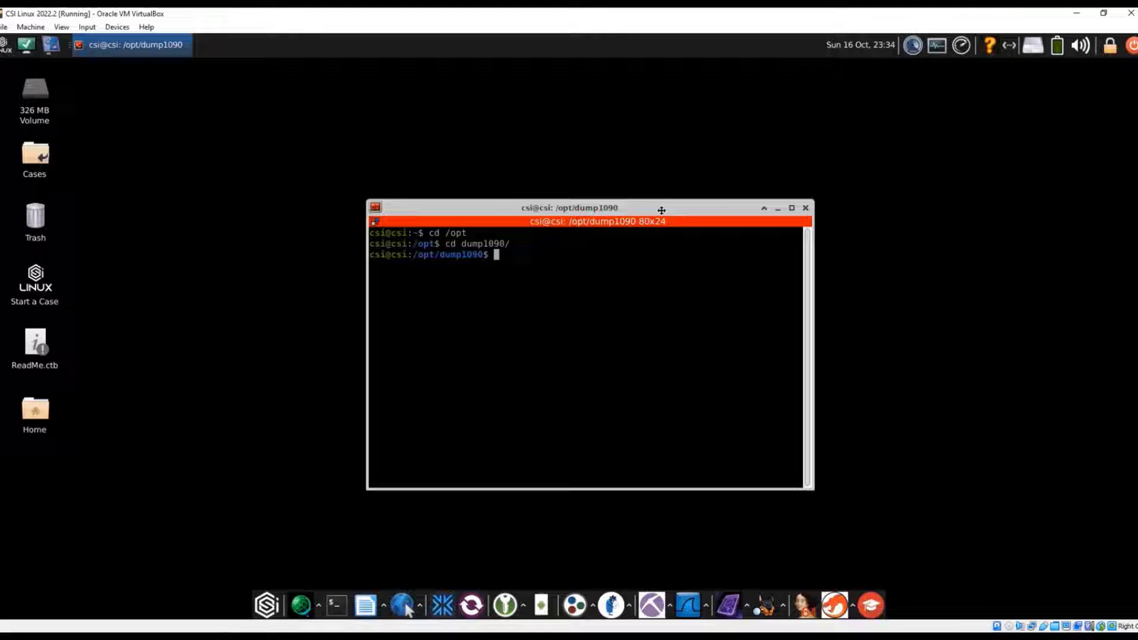
{"action": "type", "text": "ls"}
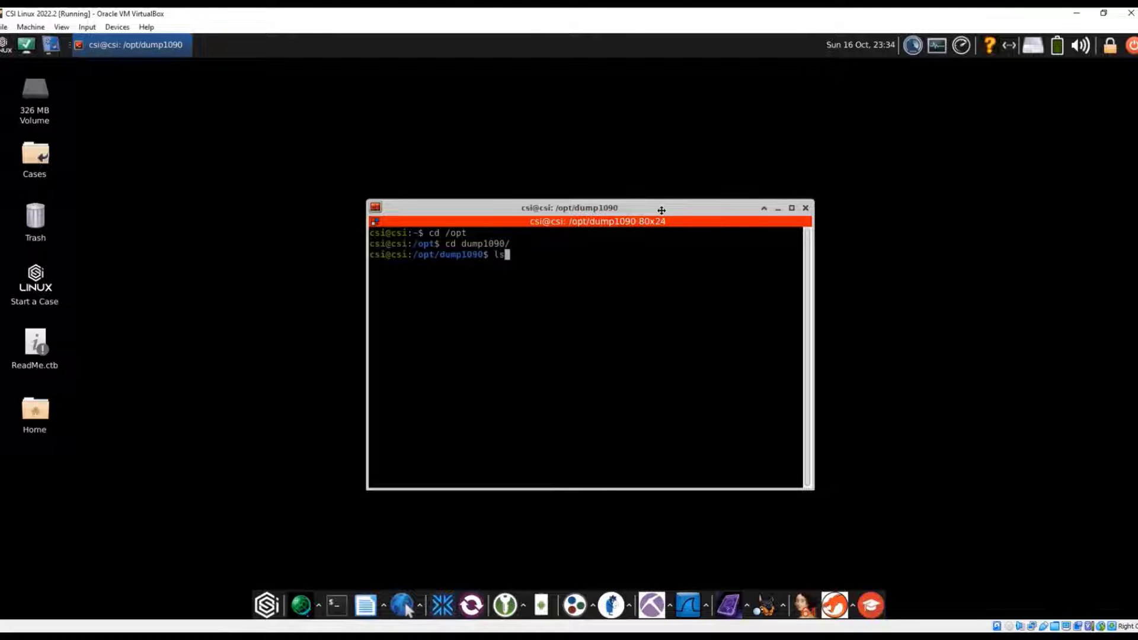
{"action": "type", "text": "./dump1090 --interactive --net"}
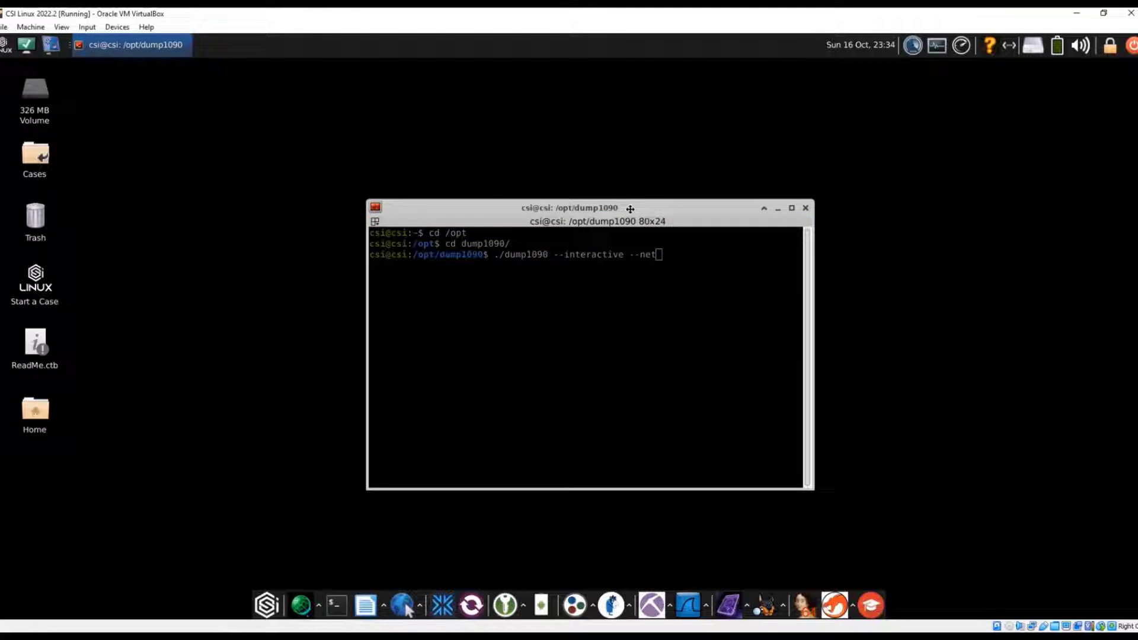
- Run './dump1090 --interactive --net' to show the live table of three aircraft
{"action": "left_click", "coordinate": [588, 221]}
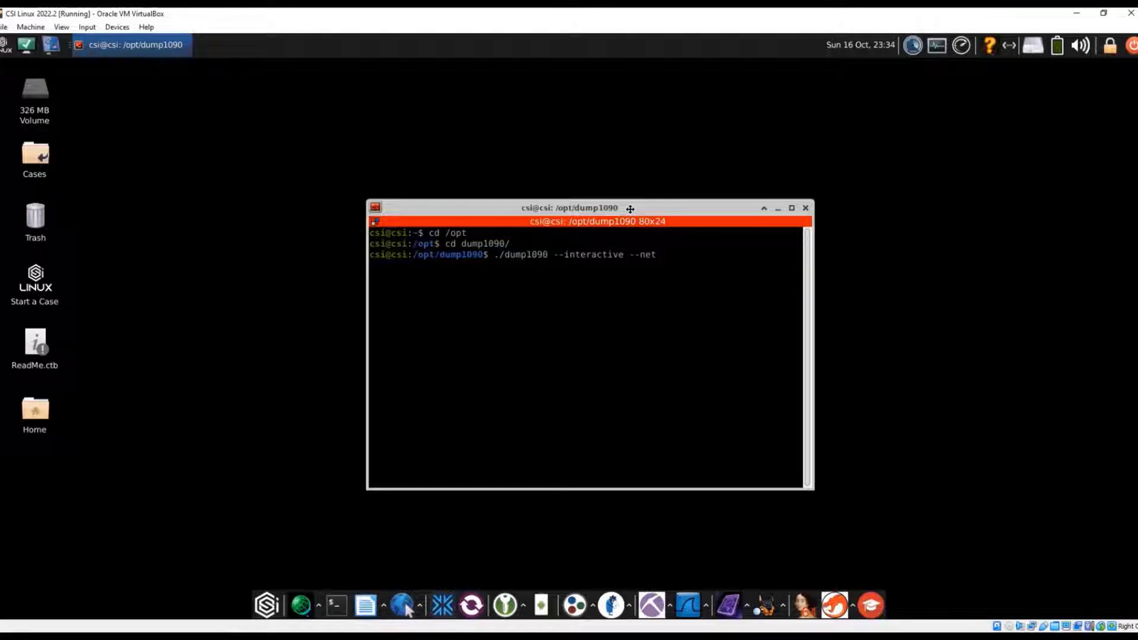
{"action": "key", "text": "Return"}
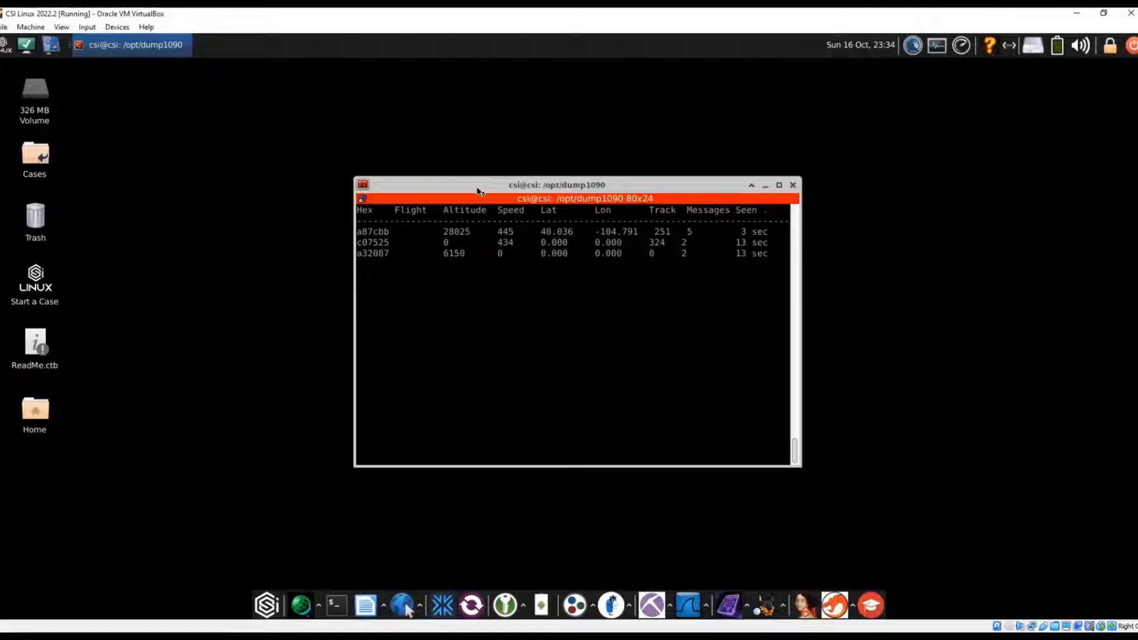
- Load 127.0.0.1:8080 in Chrome to view the dump1090 map near Denver
{"action": "left_click", "coordinate": [403, 605]}
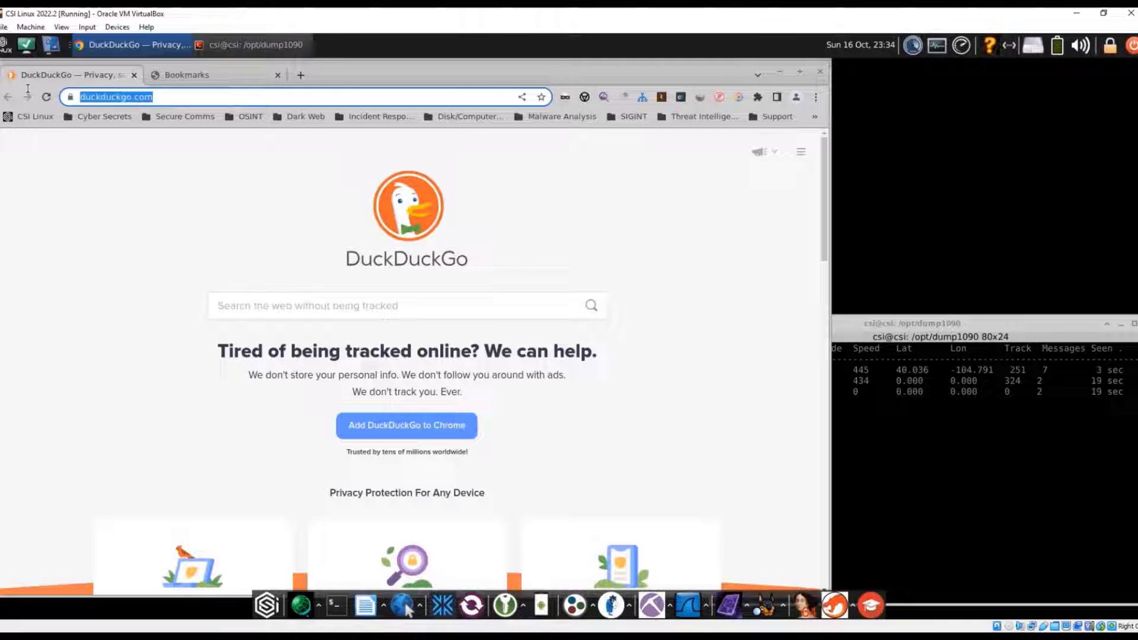
{"action": "type", "text": "127.0.0.1:8080"}
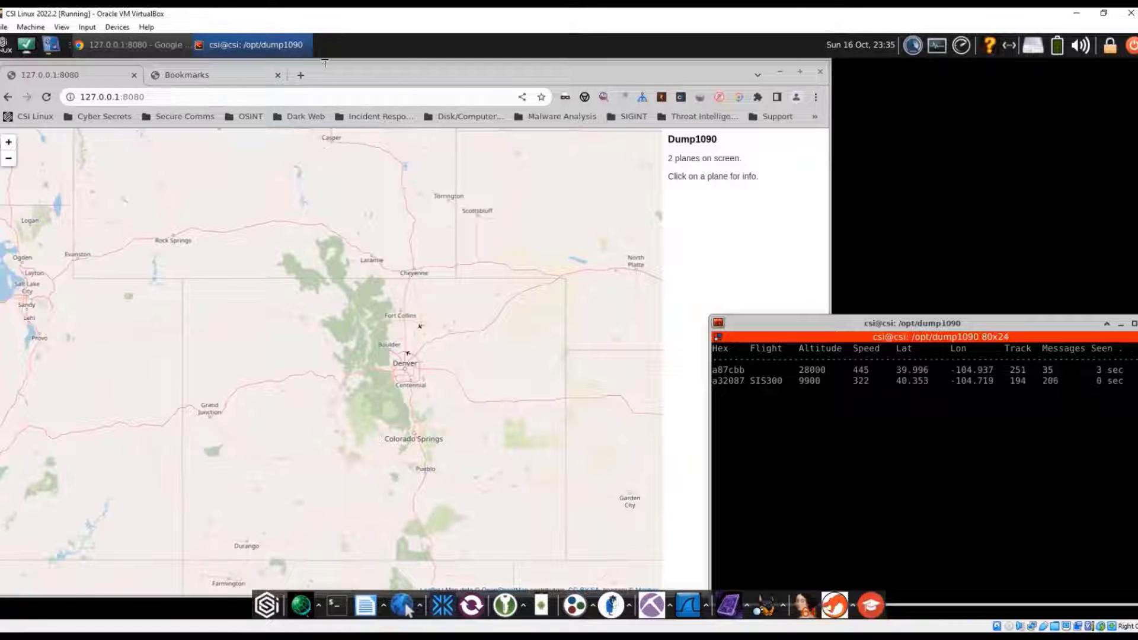
{"action": "left_click", "coordinate": [117, 27]}
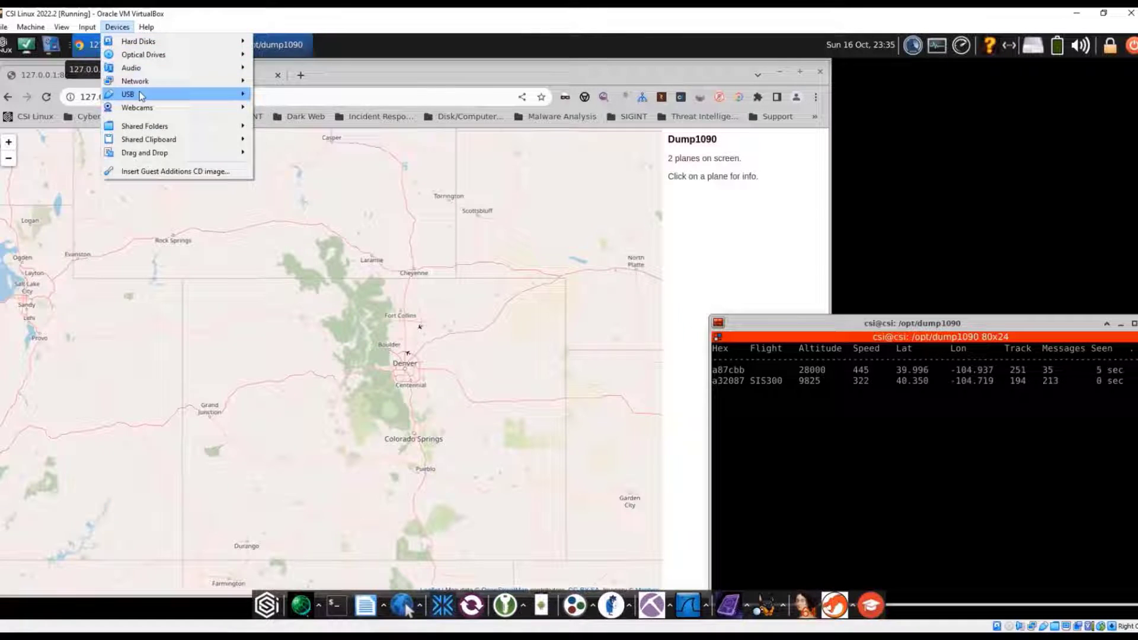
{"action": "mouse_move", "coordinate": [129, 94]}
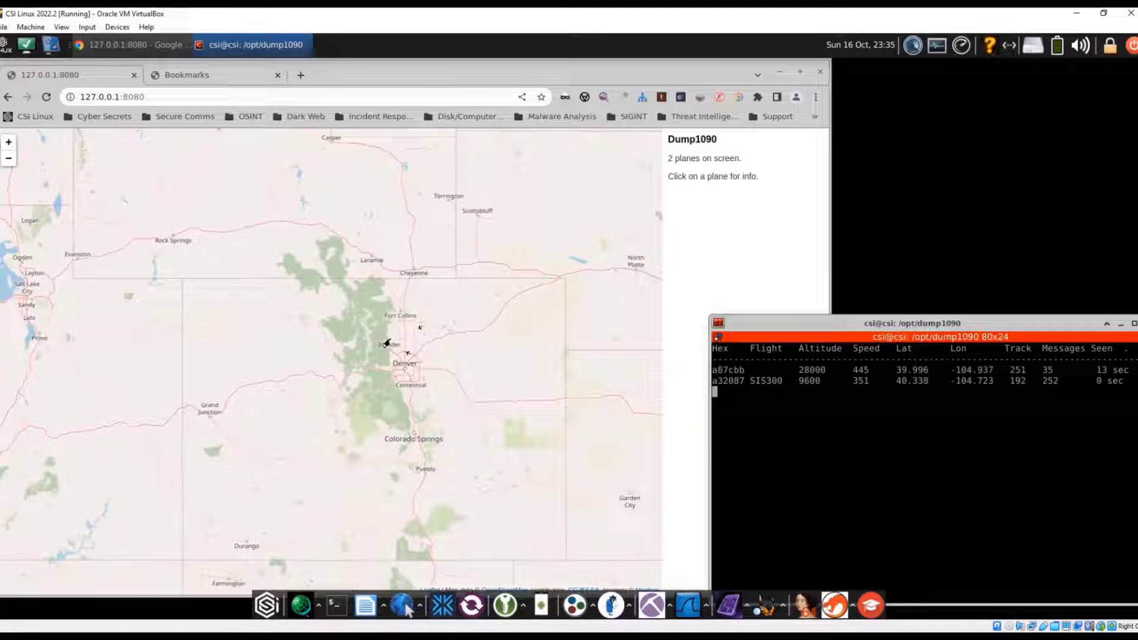
{"action": "type", "text": "rtl_sdr -f 1090000000 -s 2000000 -g 50 output.bin"}
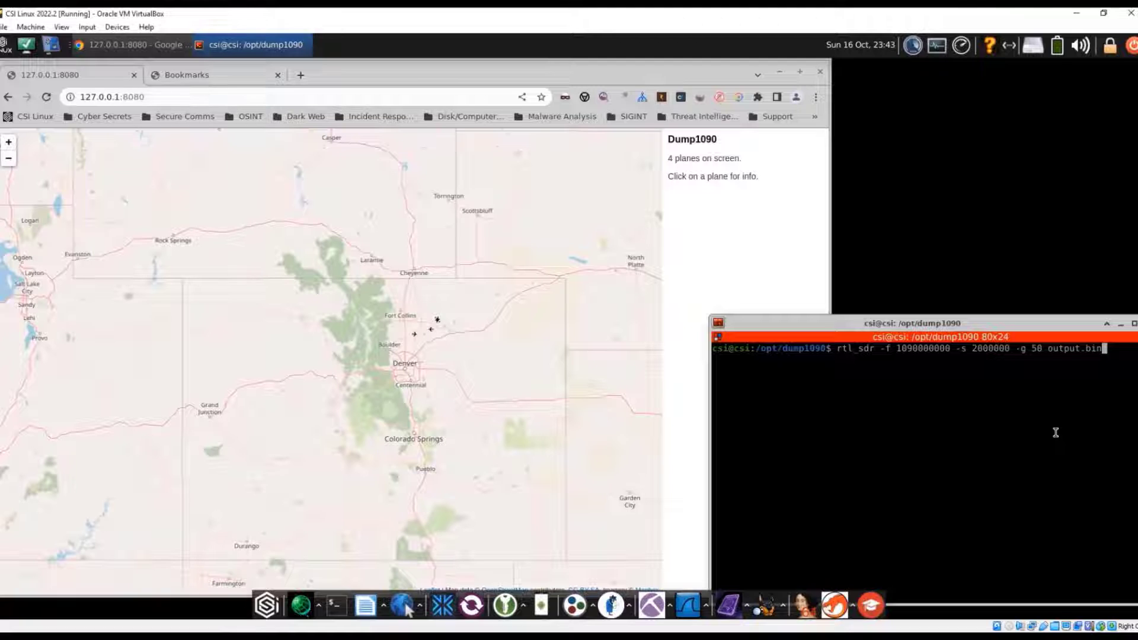
- Record 1090 MHz signals to output.bin, then reload the map showing four planes over Sicily
{"action": "key", "text": "Return"}
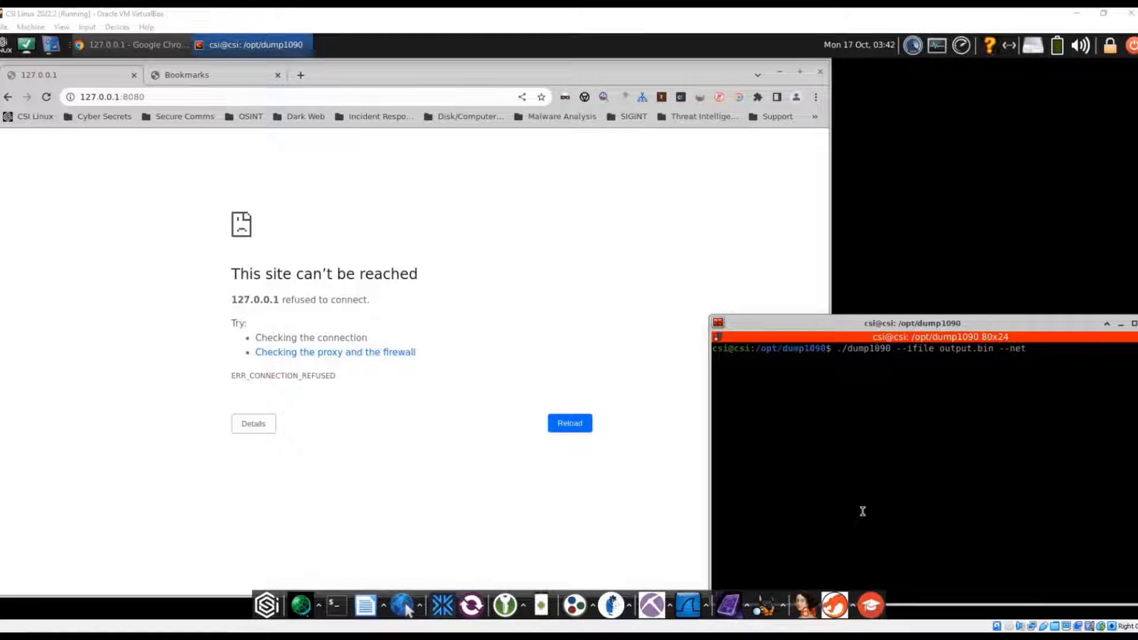
{"action": "mouse_move", "coordinate": [882, 499]}
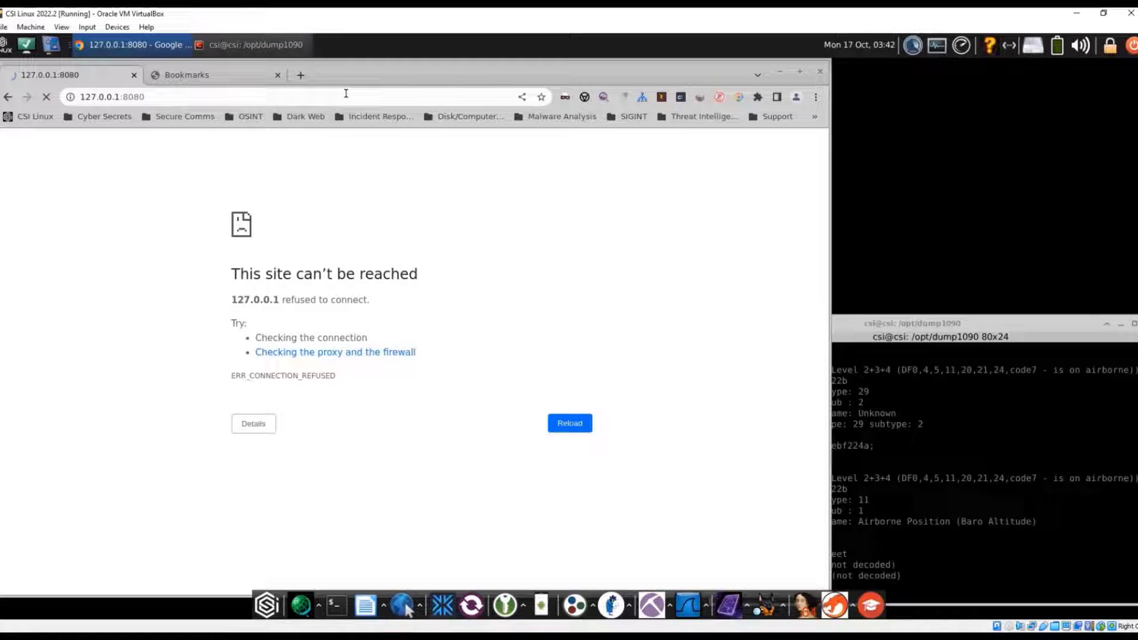
{"action": "left_click", "coordinate": [569, 422]}
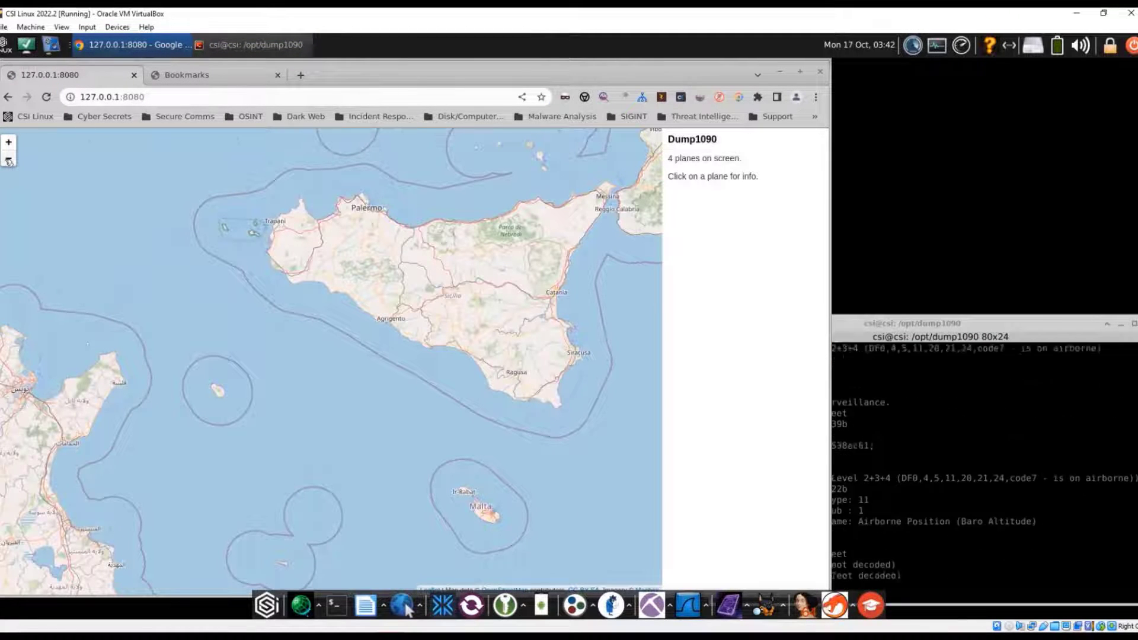